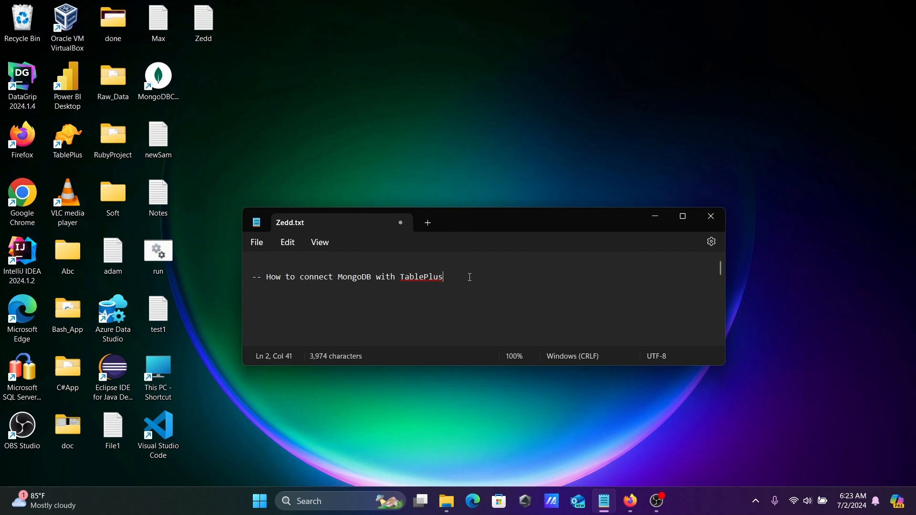
- Minimize Notepad, launch TablePlus from the desktop and bring up the new-connection type list
left_click(710, 216)
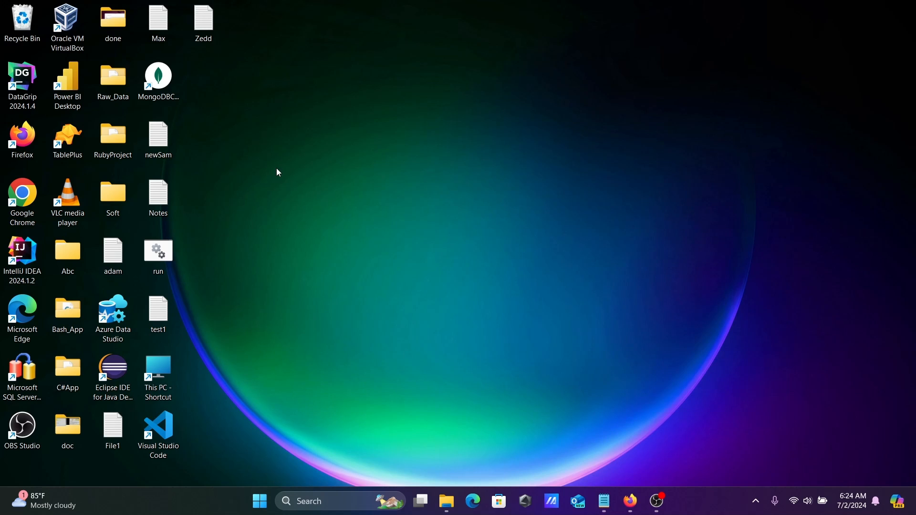
left_click(66, 138)
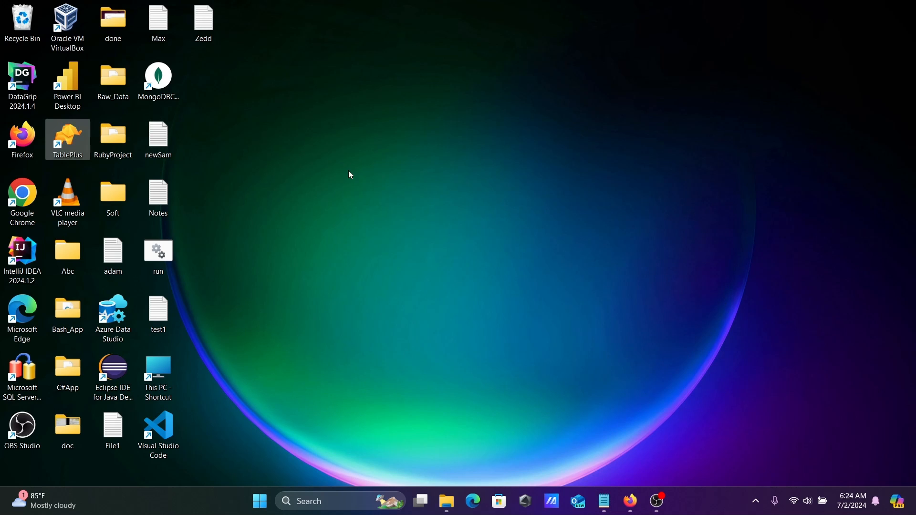
double_click(67, 140)
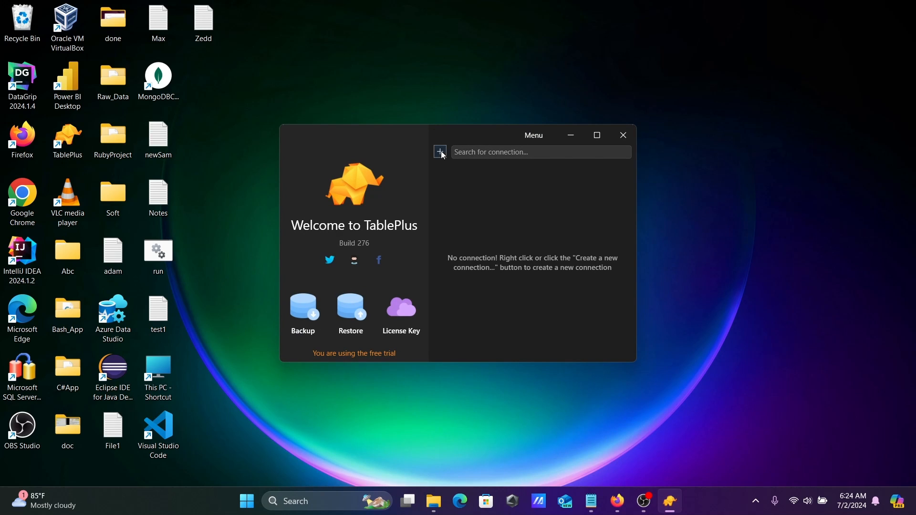
left_click(439, 153)
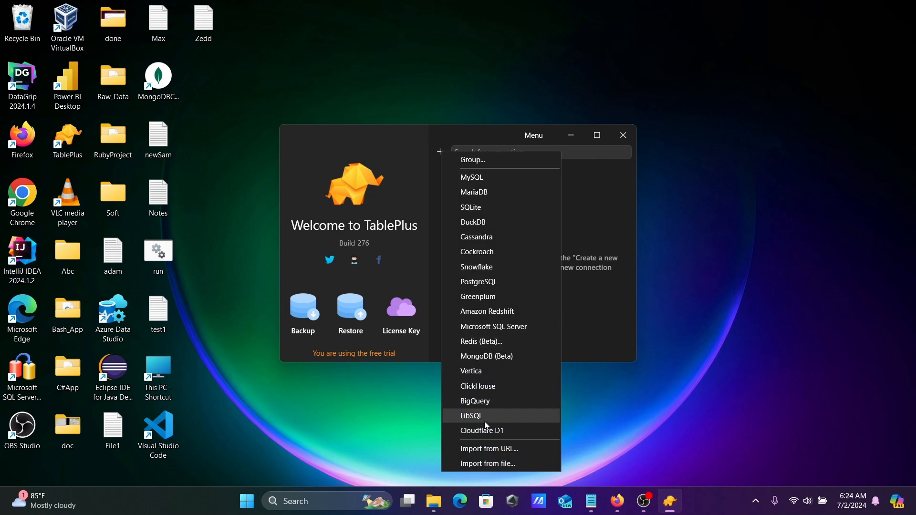
- Start a MongoDB (Beta) connection named MongoDB_Conn with a tan status colour
left_click(486, 356)
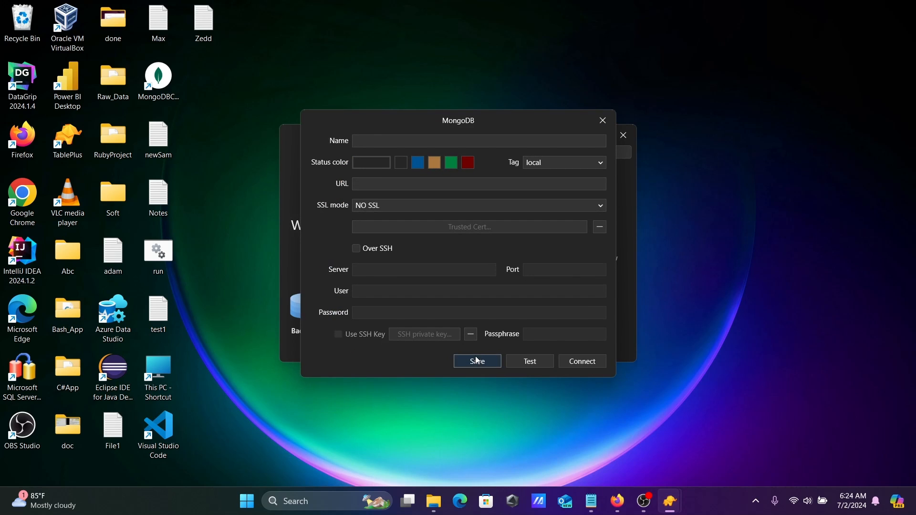
left_click(478, 140)
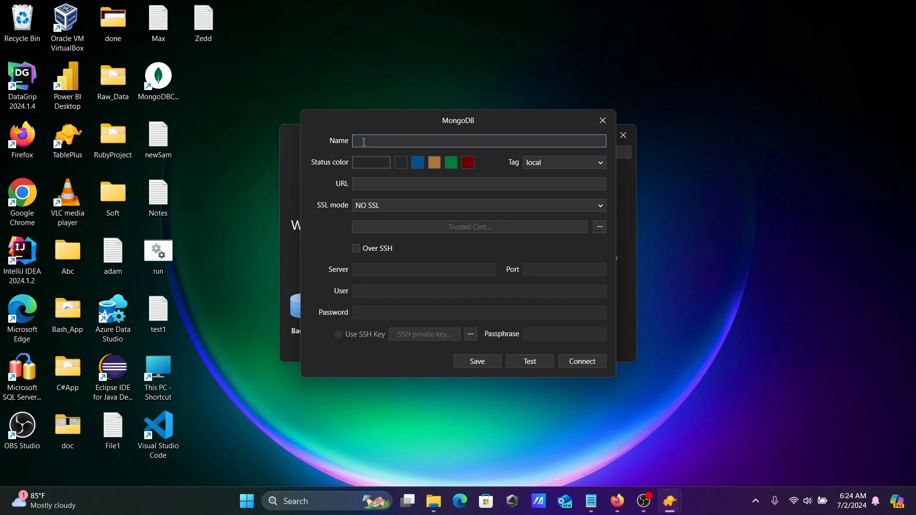
type("Mon")
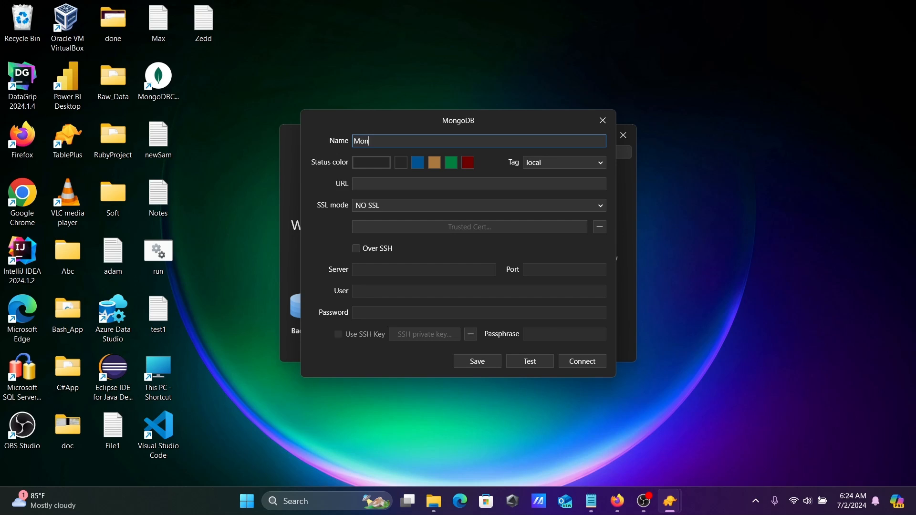
type("goDB_Co")
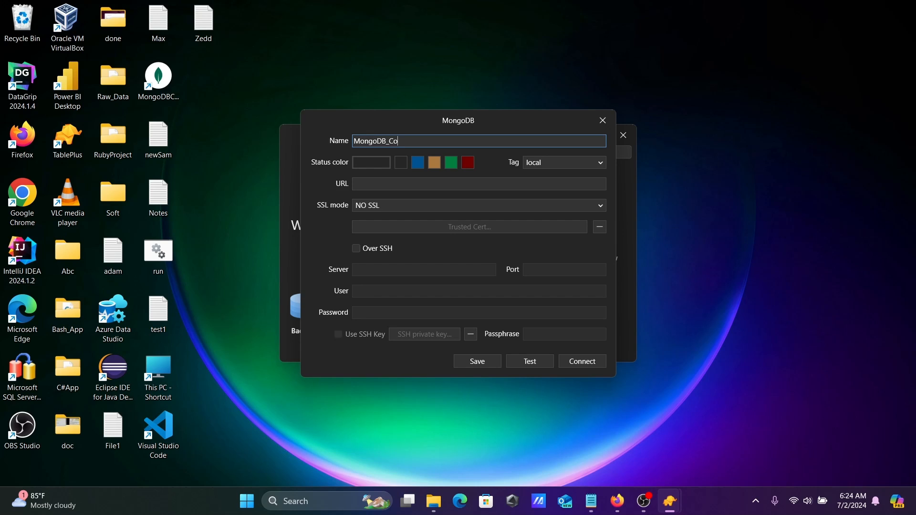
type("nn")
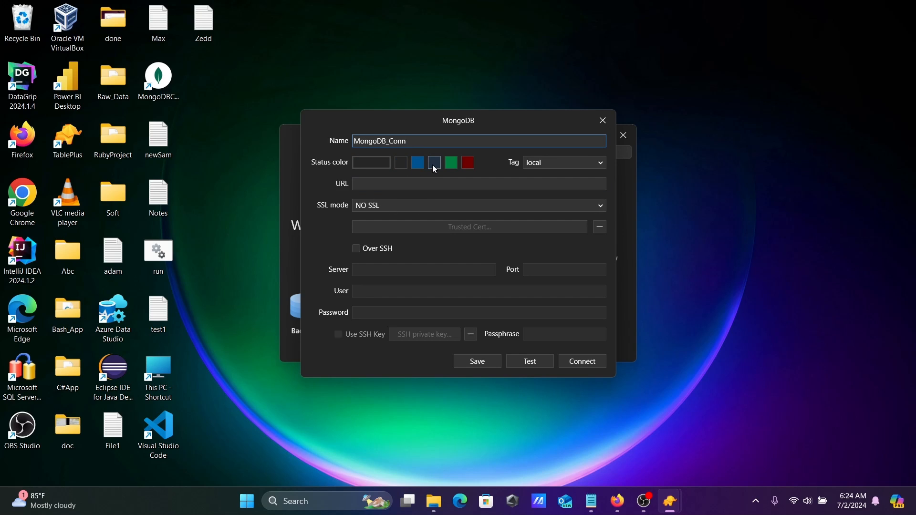
left_click(434, 162)
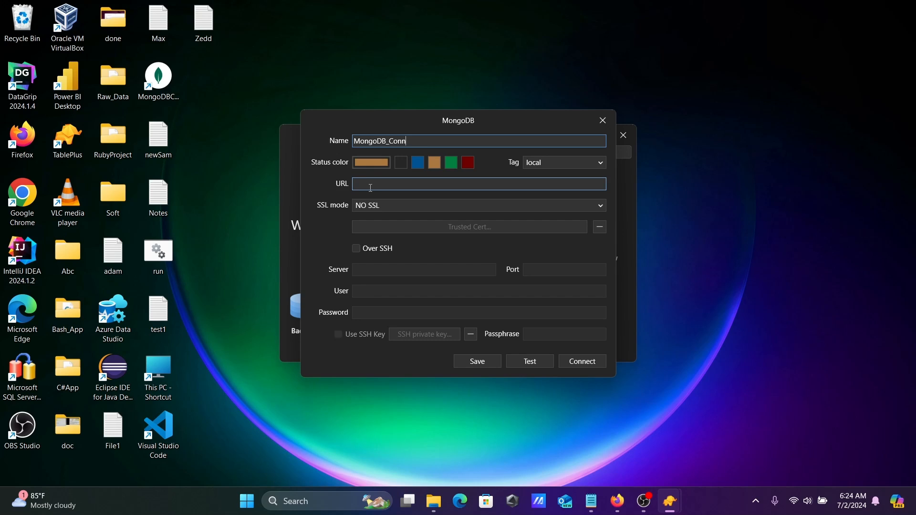
- Enter the connection URL mongodb://localhost:27017/Adam
left_click(478, 183)
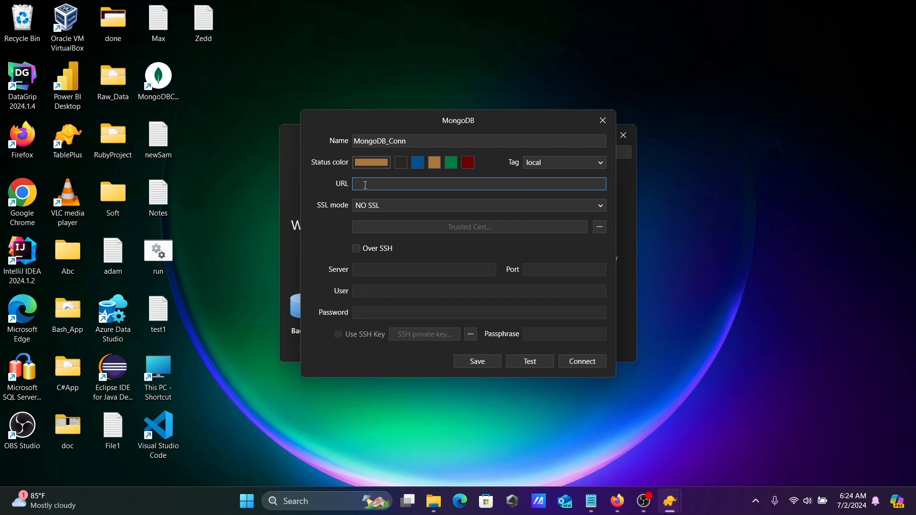
type("mongo")
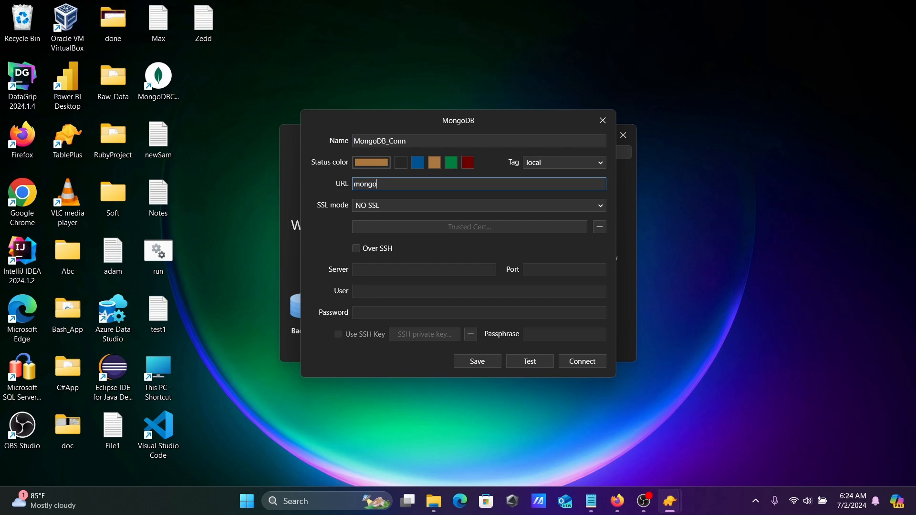
type("db")
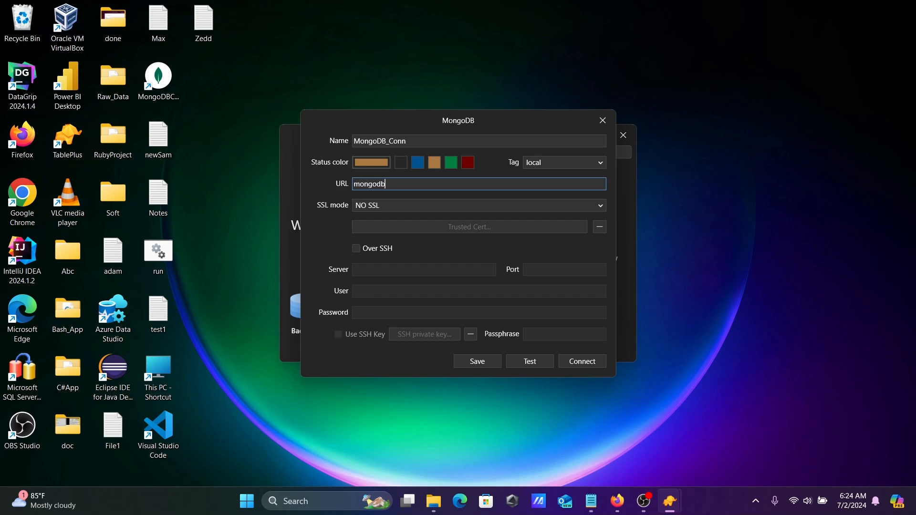
type(":")
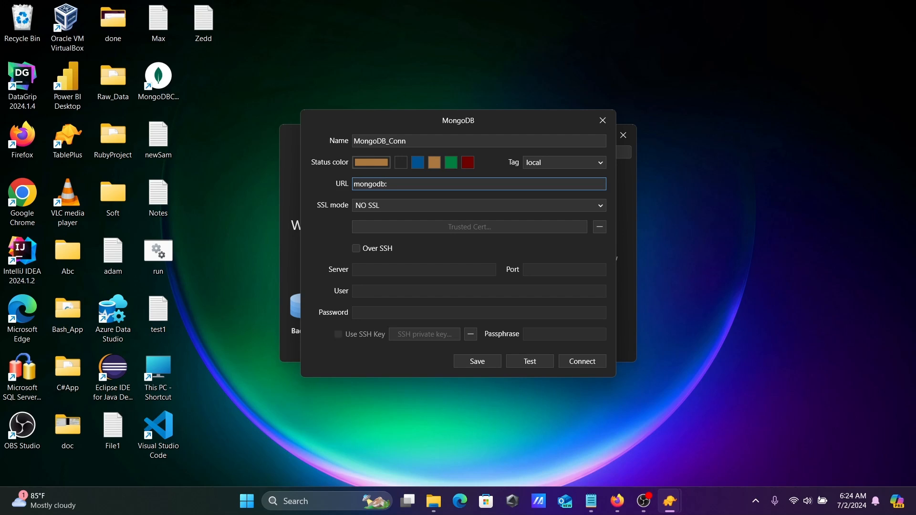
type("//")
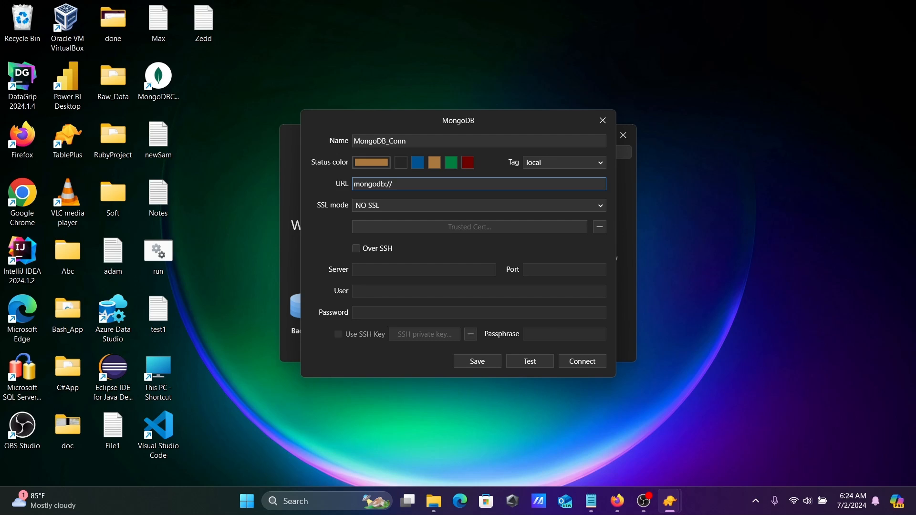
type("loca")
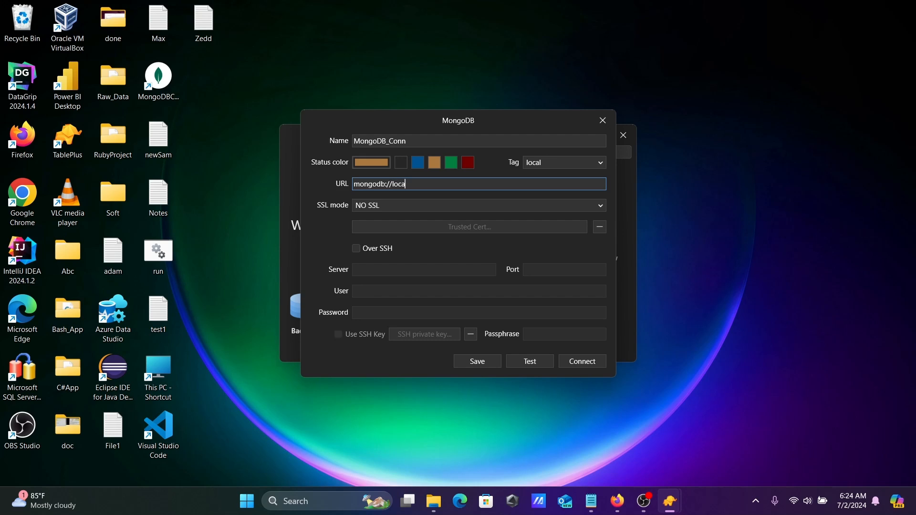
type("host")
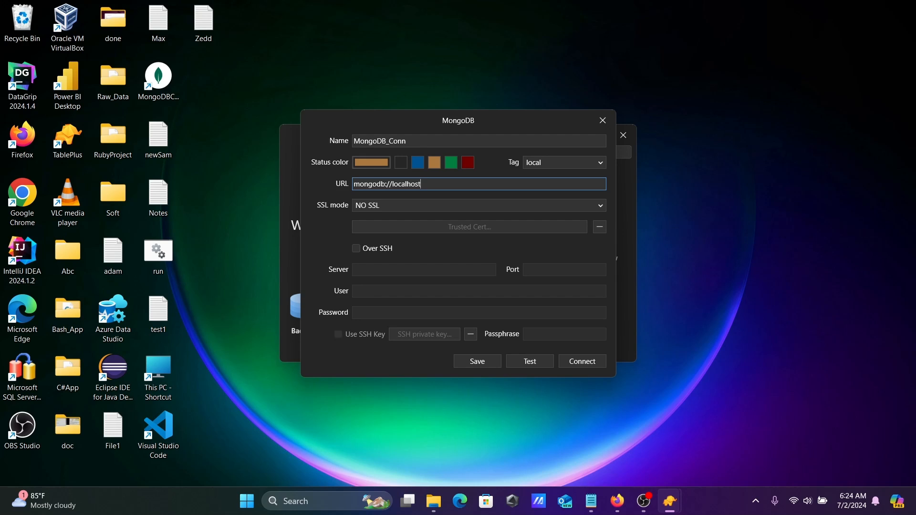
type(":")
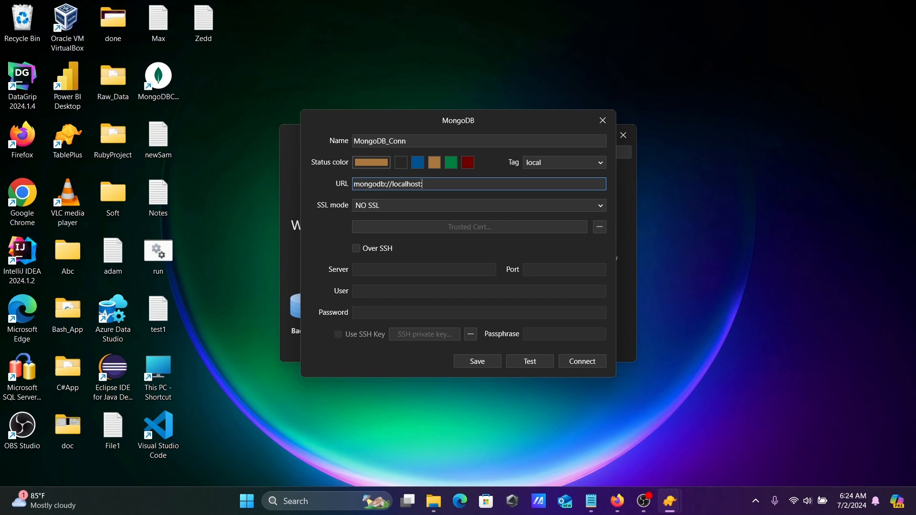
type("270")
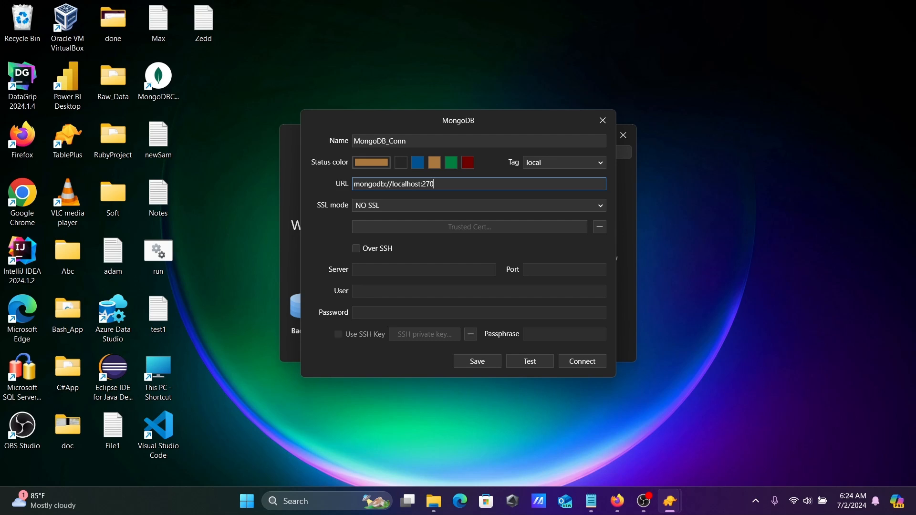
type("1")
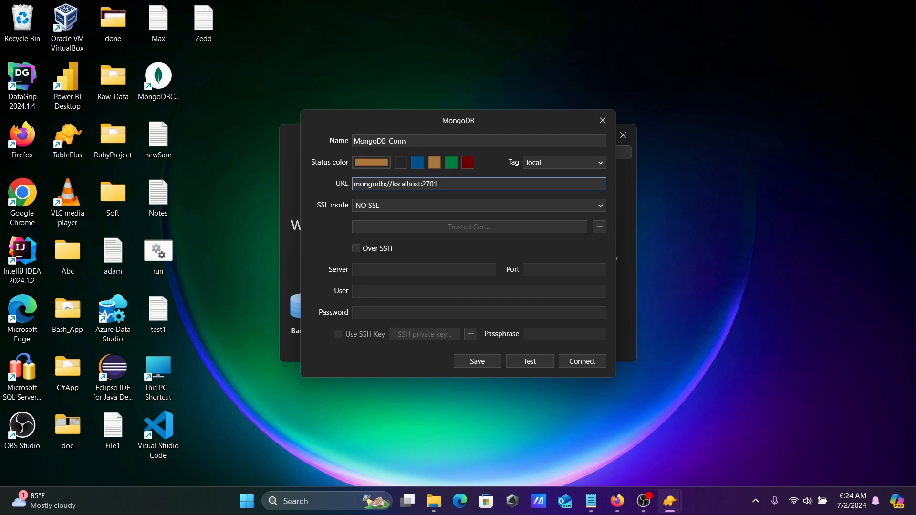
type("7")
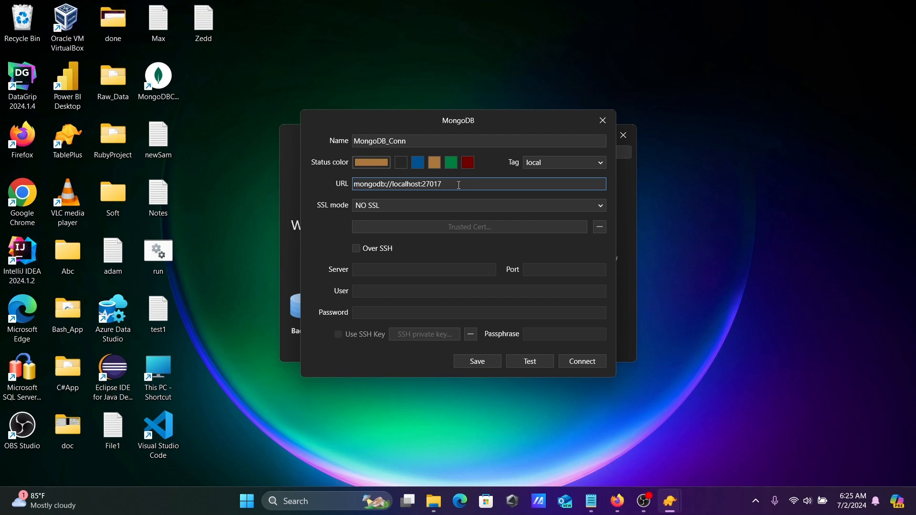
type("/")
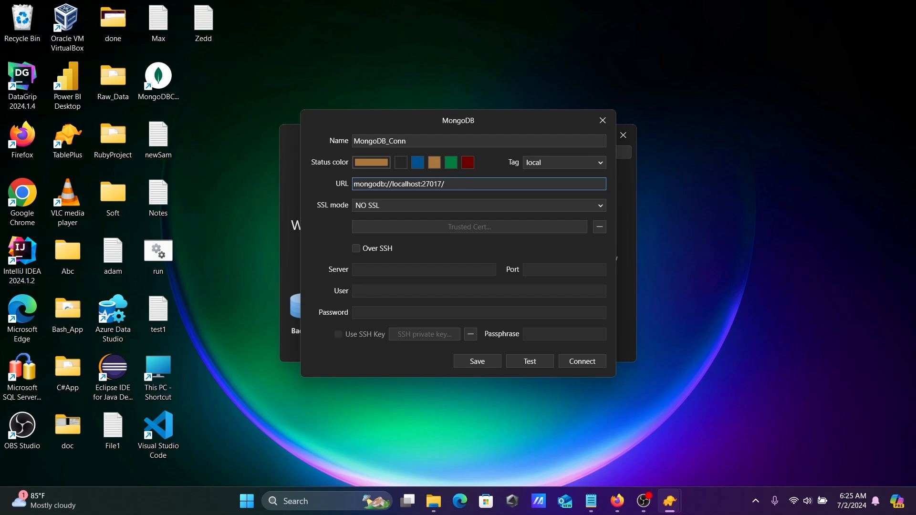
type("Adam")
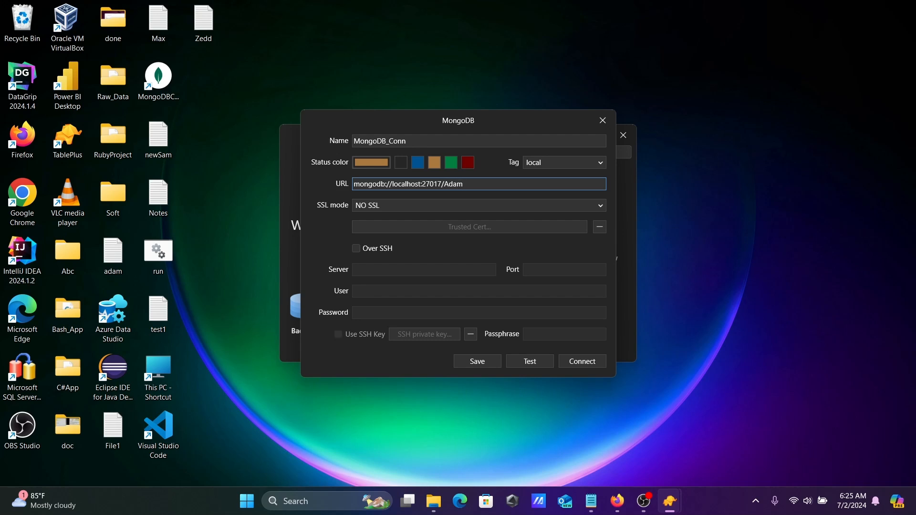
left_click(460, 184)
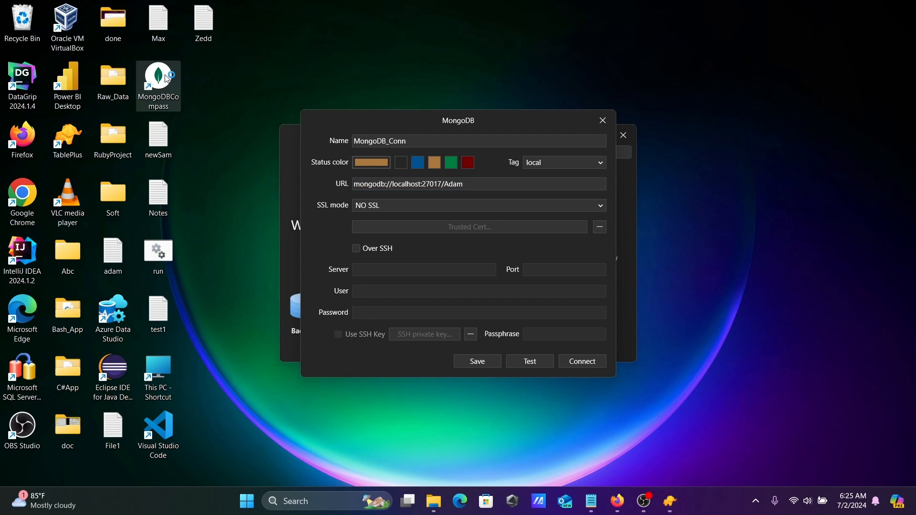
- In MongoDB Compass on localhost:27017, open the Adam database showing its test1 collection
left_click(581, 361)
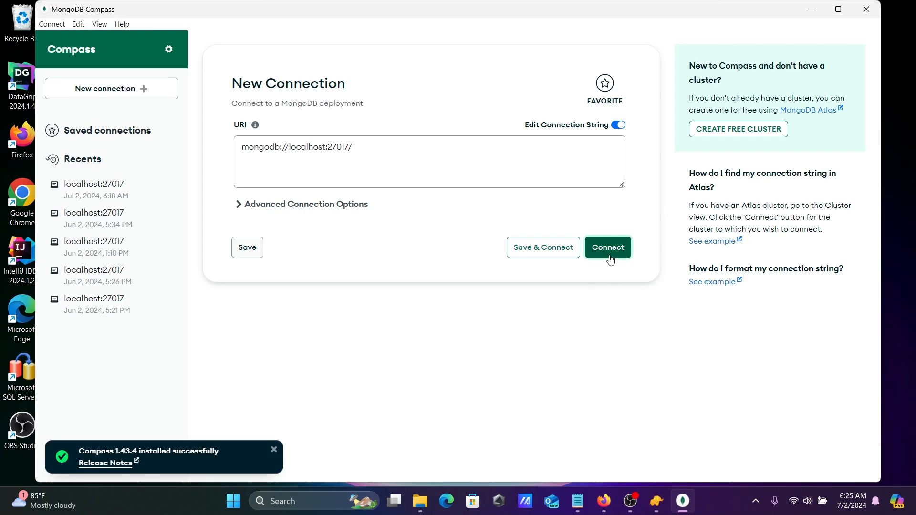
left_click(607, 247)
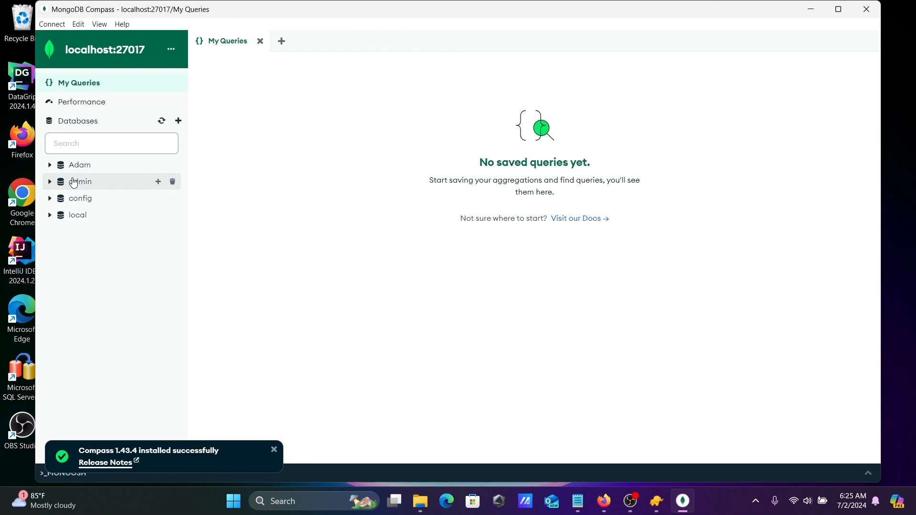
left_click(80, 165)
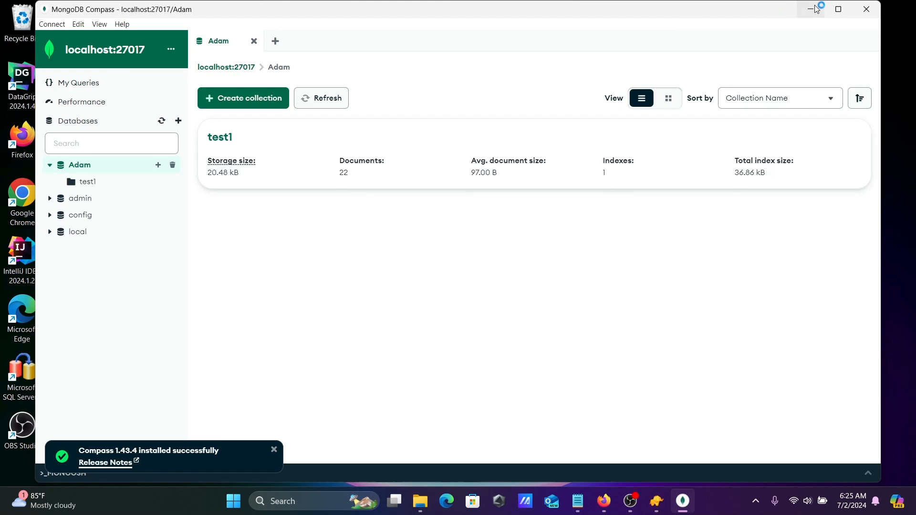
mouse_move(722, 16)
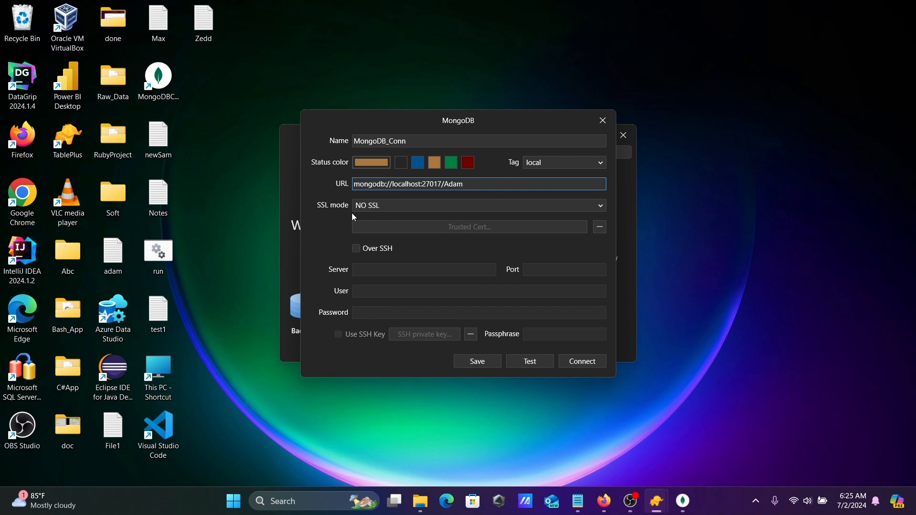
mouse_move(433, 269)
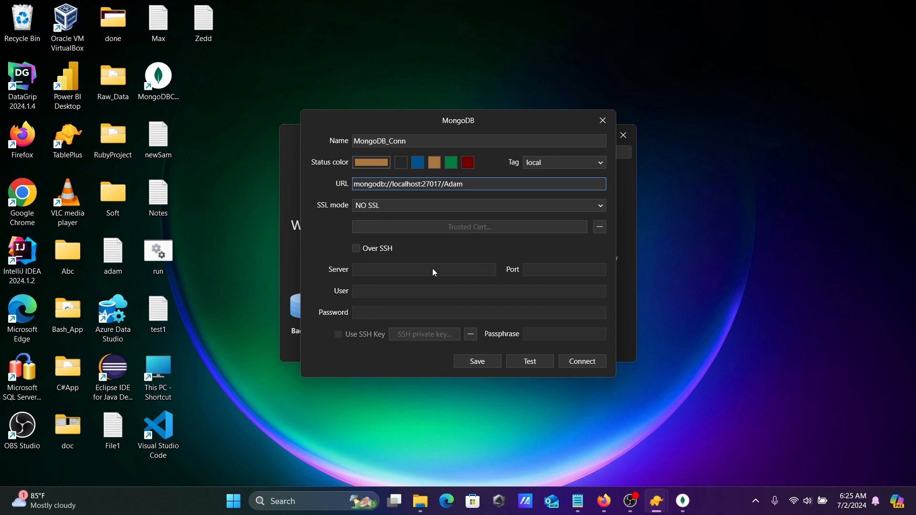
- Test the MongoDB_Conn connection, acknowledge 'connection is ok', and connect to Adam
left_click(529, 361)
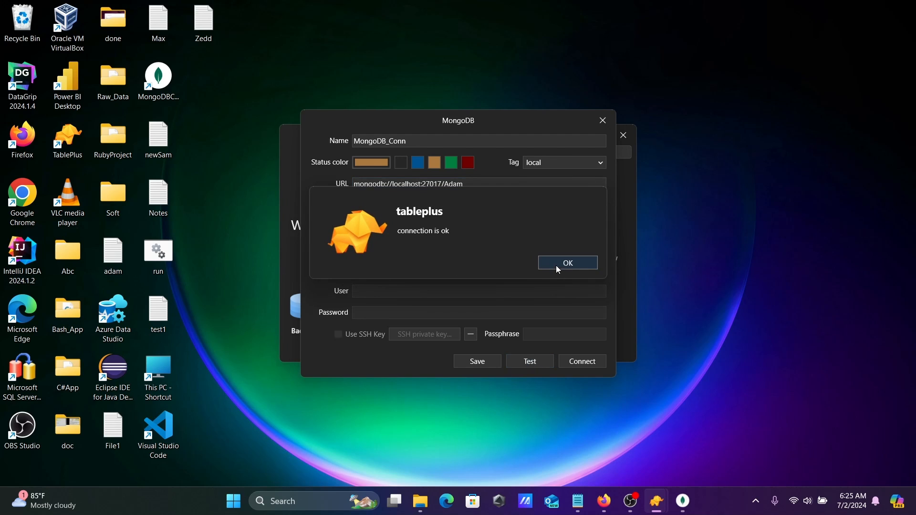
left_click(565, 263)
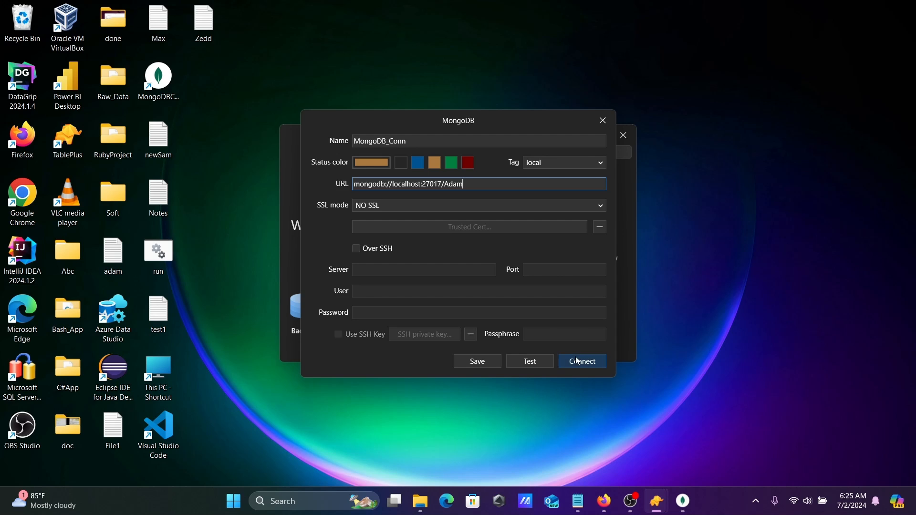
left_click(582, 361)
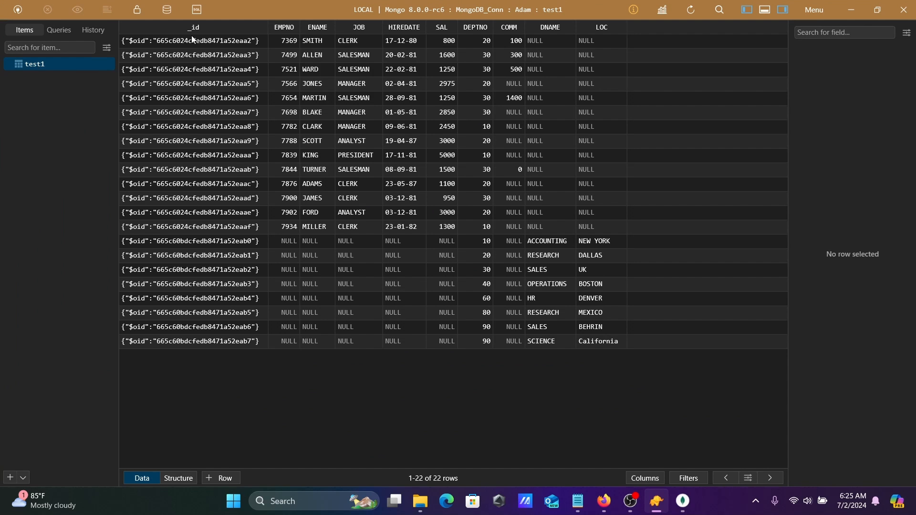
mouse_move(315, 184)
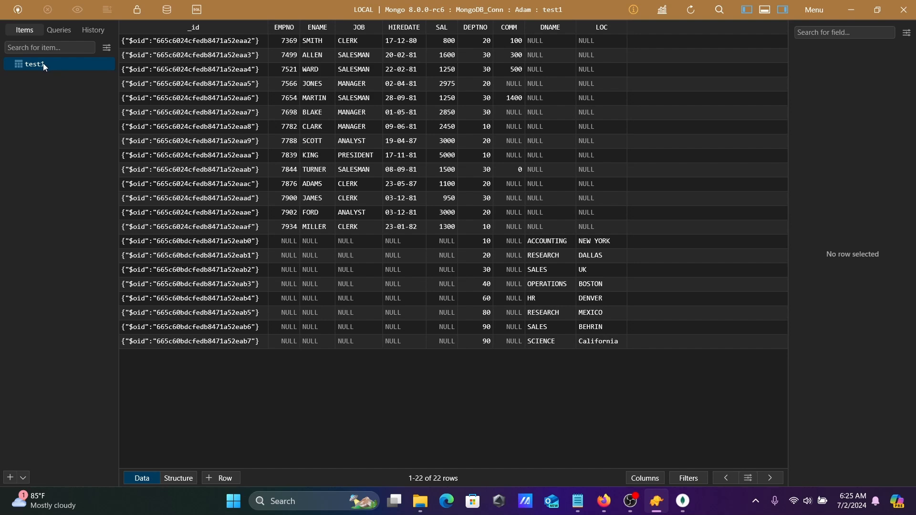
- Show the context menu of actions for the test1 collection in the sidebar
right_click(34, 64)
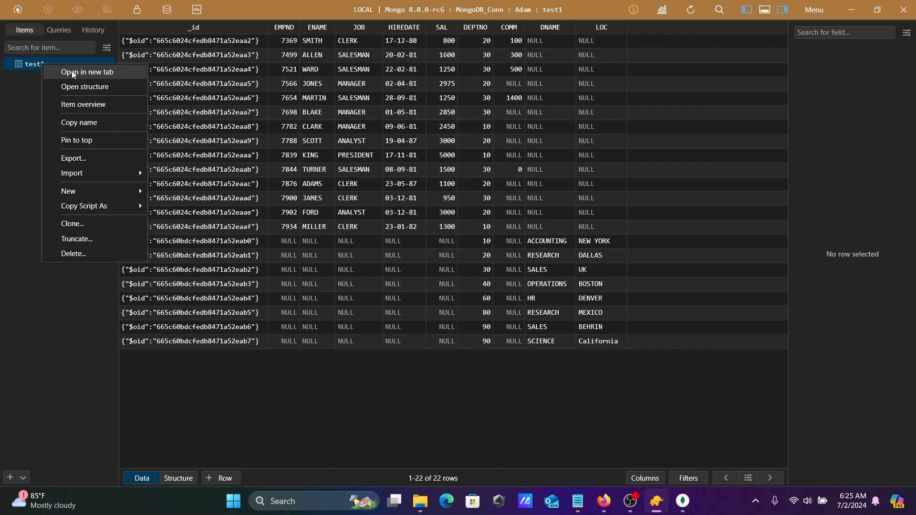
mouse_move(85, 88)
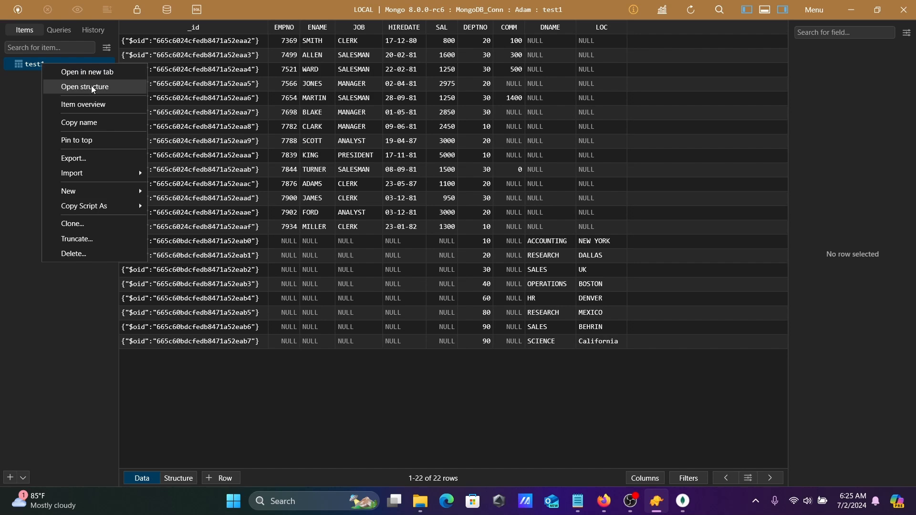
- Open the structure view of test1, then bring its action menu up again
left_click(85, 87)
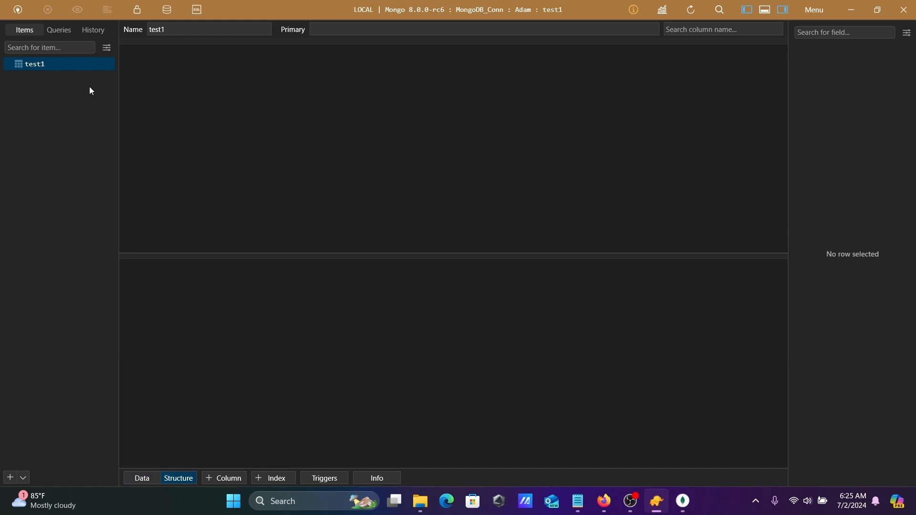
right_click(34, 64)
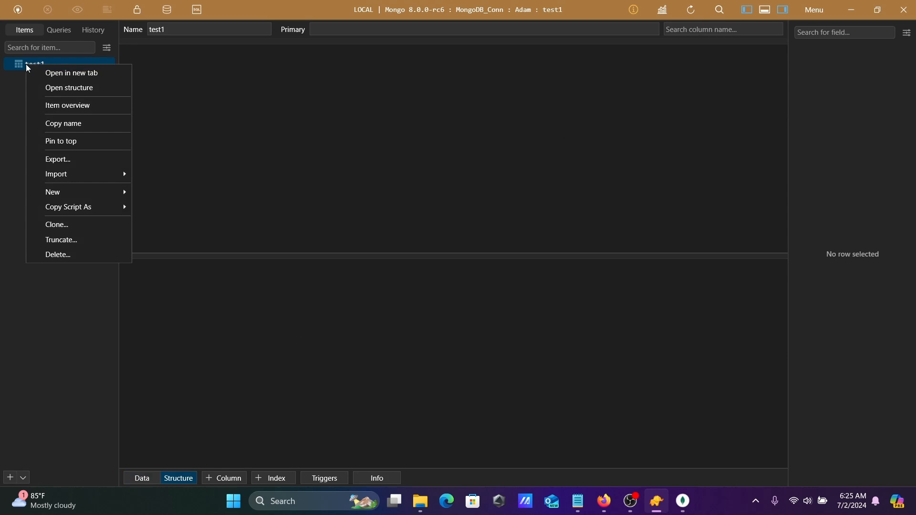
mouse_move(67, 106)
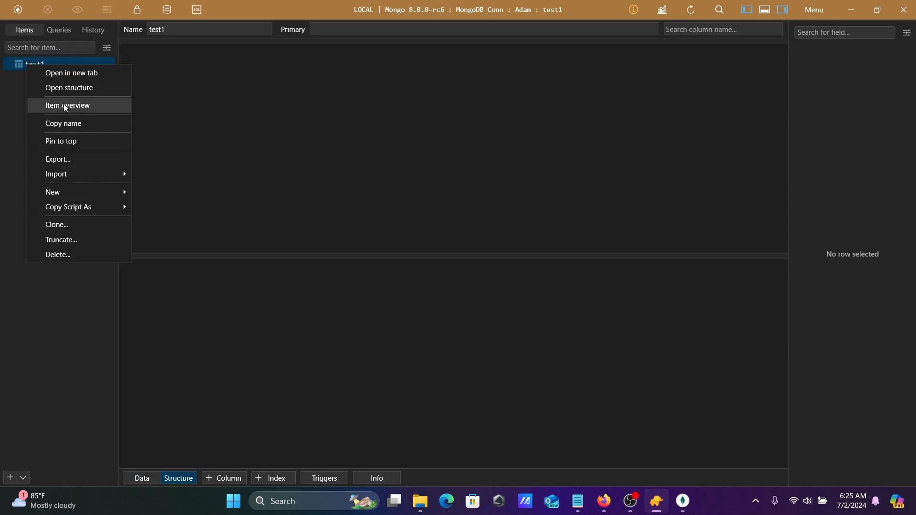
mouse_move(56, 174)
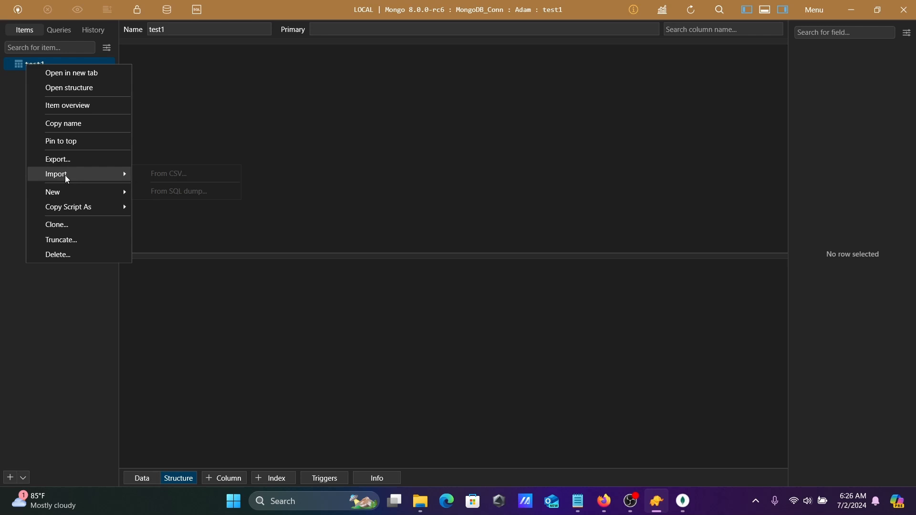
mouse_move(66, 245)
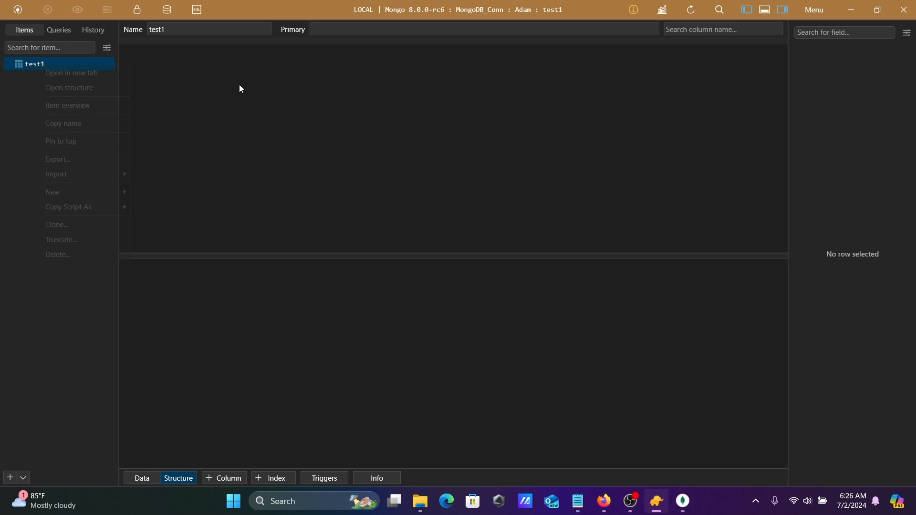
left_click(58, 30)
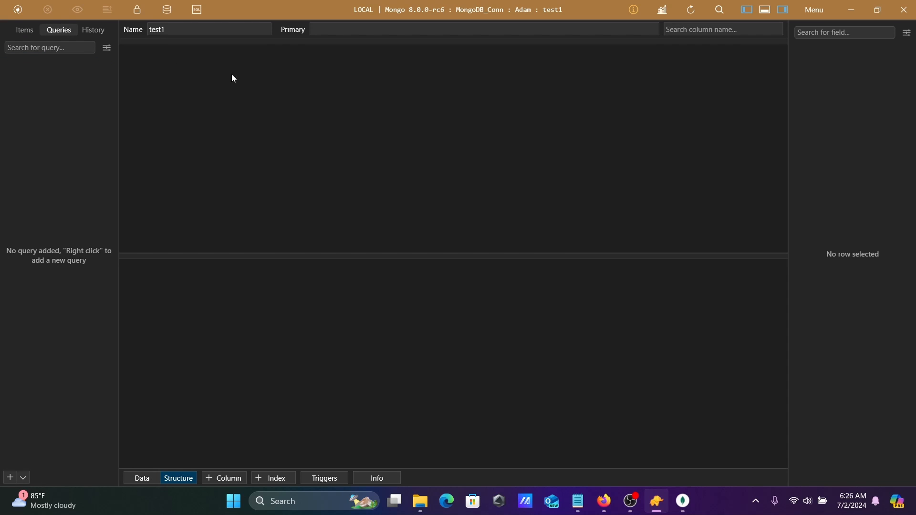
left_click(49, 48)
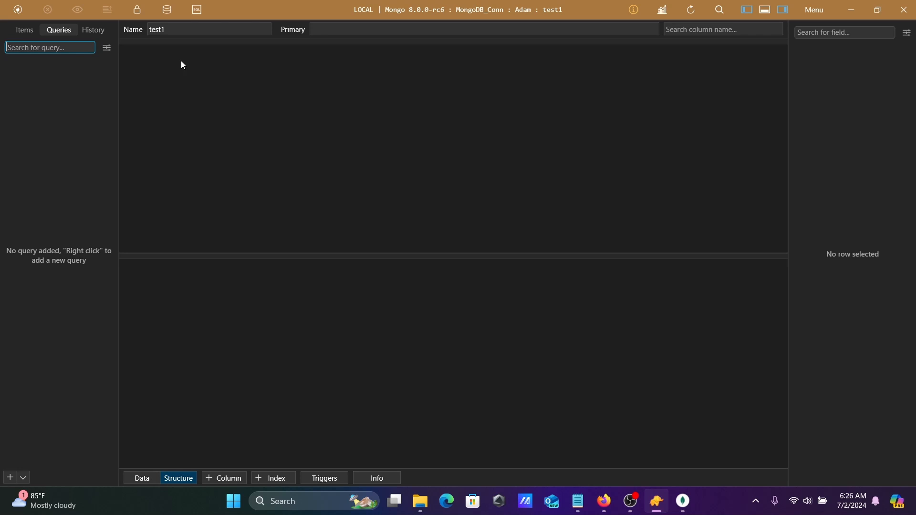
left_click(24, 29)
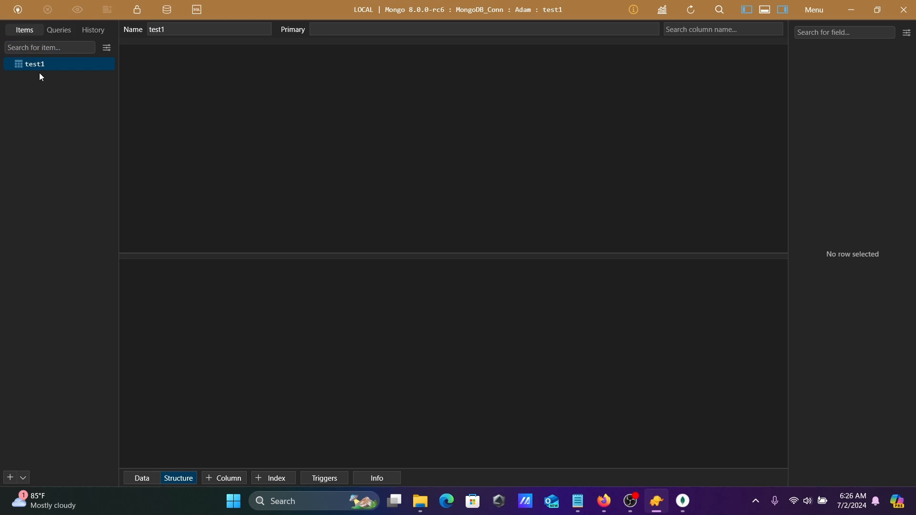
left_click(209, 29)
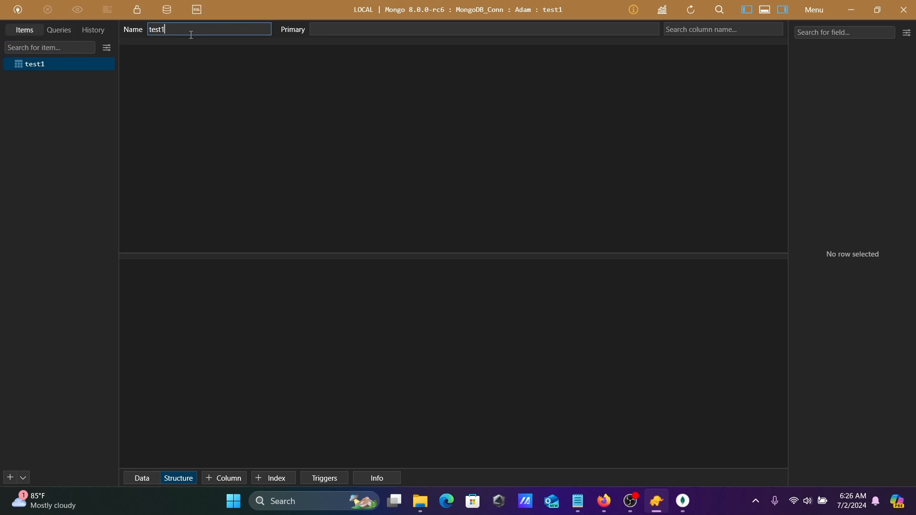
left_click(207, 89)
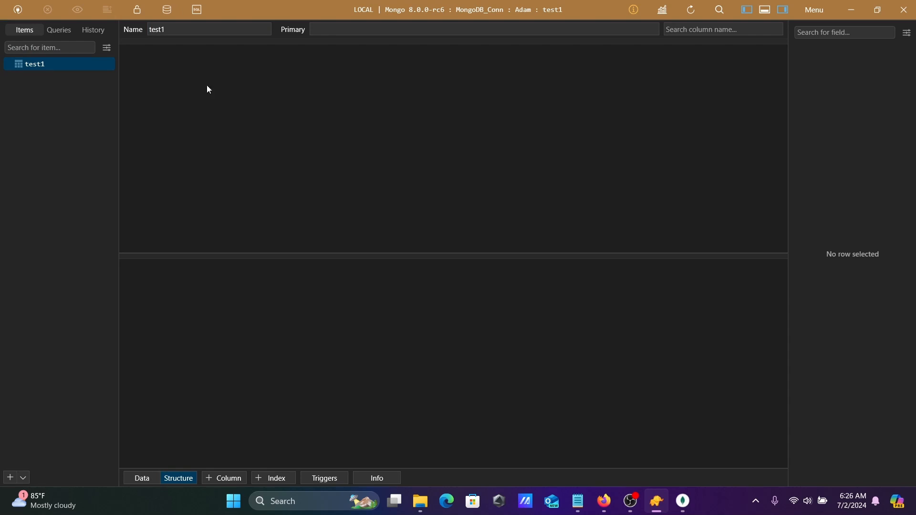
mouse_move(534, 55)
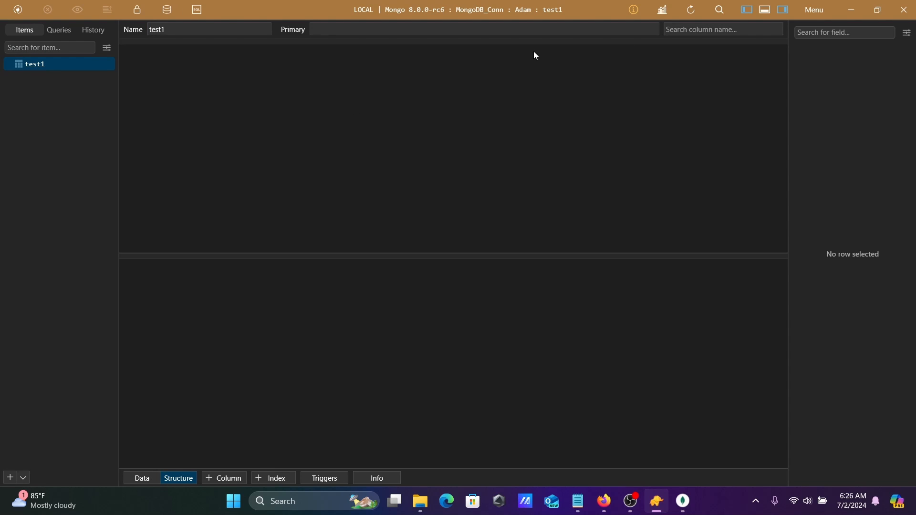
mouse_move(653, 299)
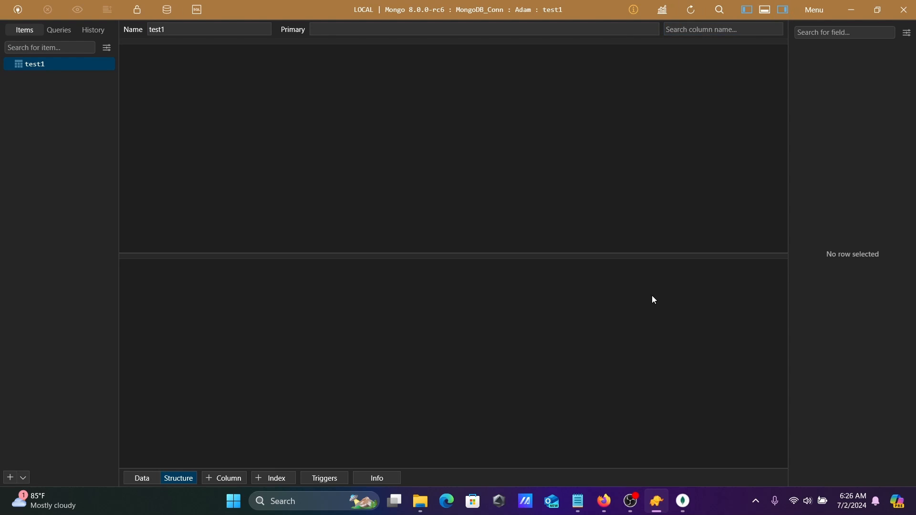
mouse_move(576, 506)
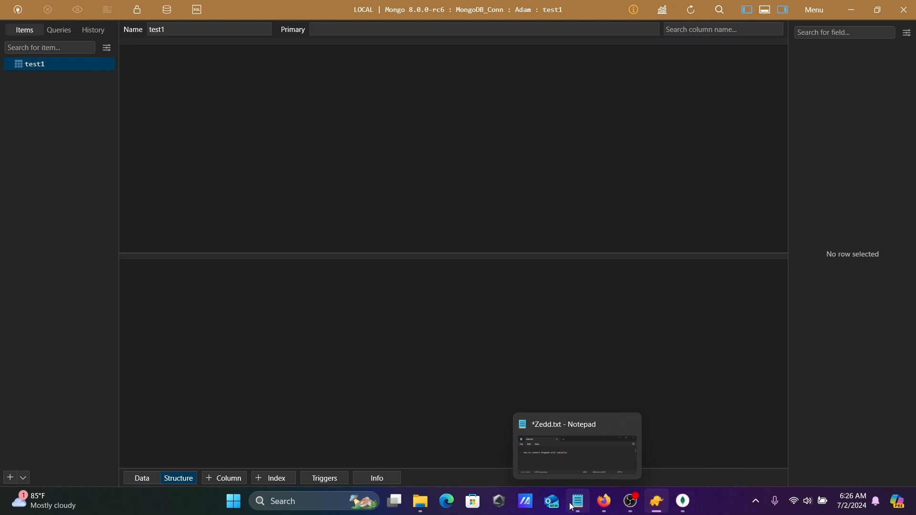
- Bring the Zedd.txt notes in Notepad back to the front
left_click(576, 505)
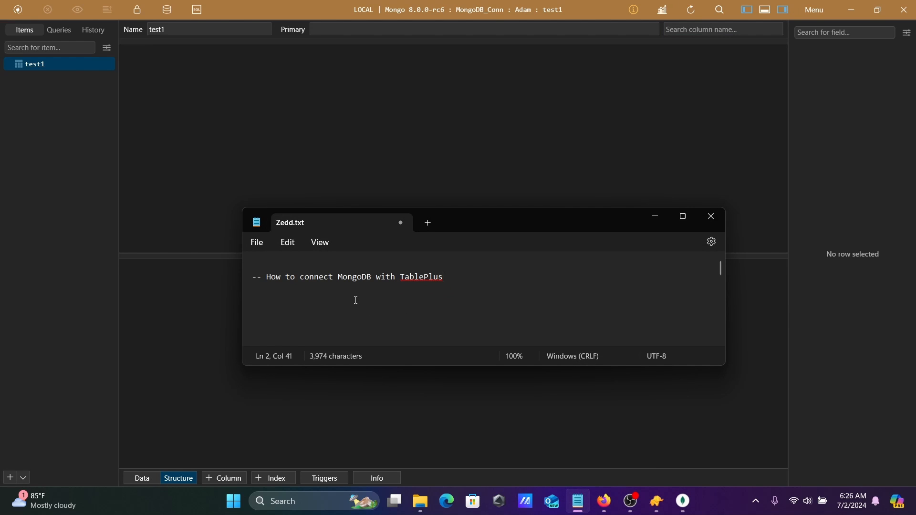
mouse_move(499, 248)
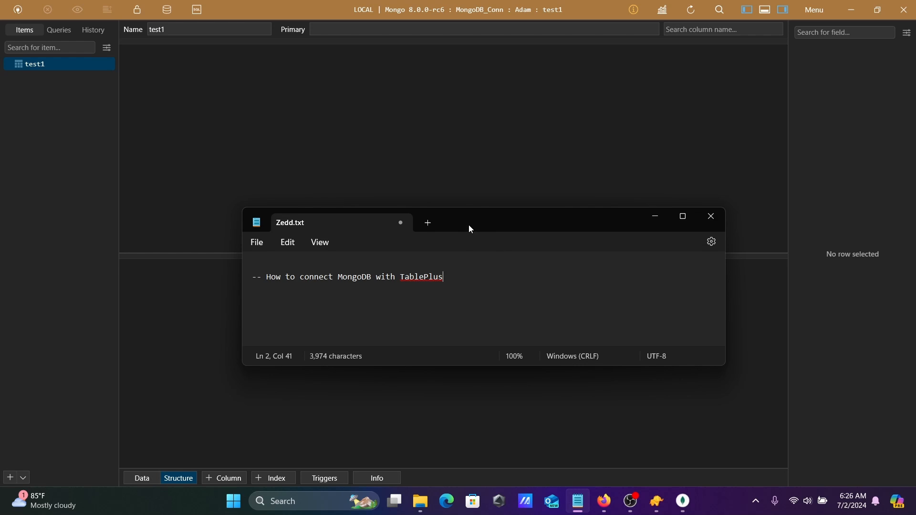
mouse_move(654, 216)
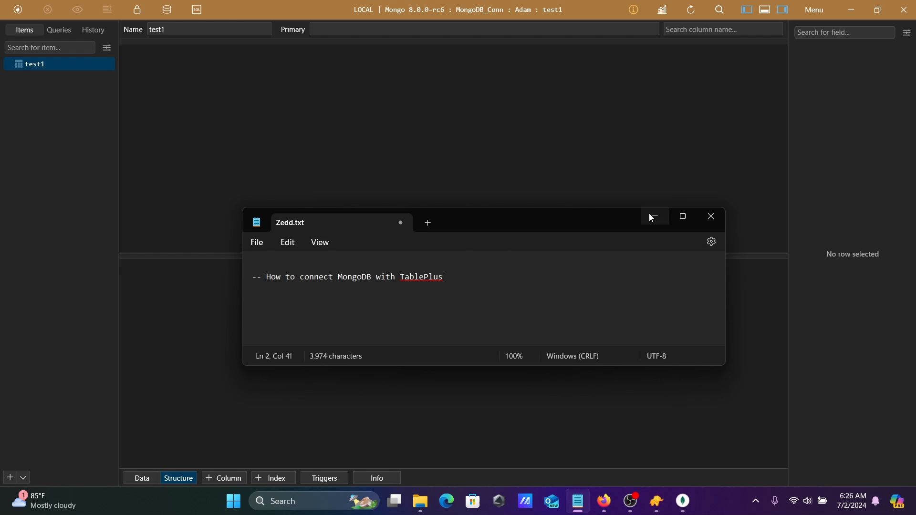